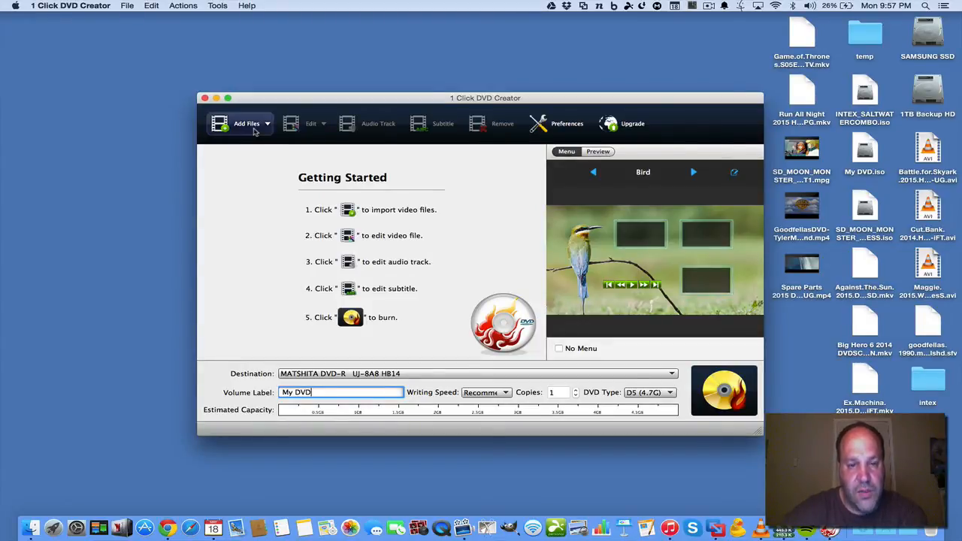
# - Import the Big Hero 6 MKV from the Desktop into the disc project
pyautogui.click(247, 124)
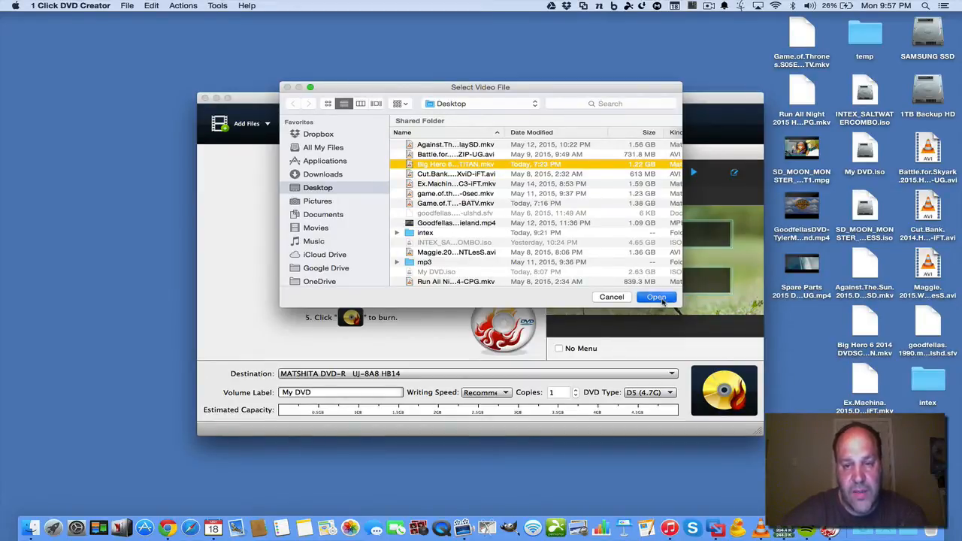
pyautogui.click(656, 297)
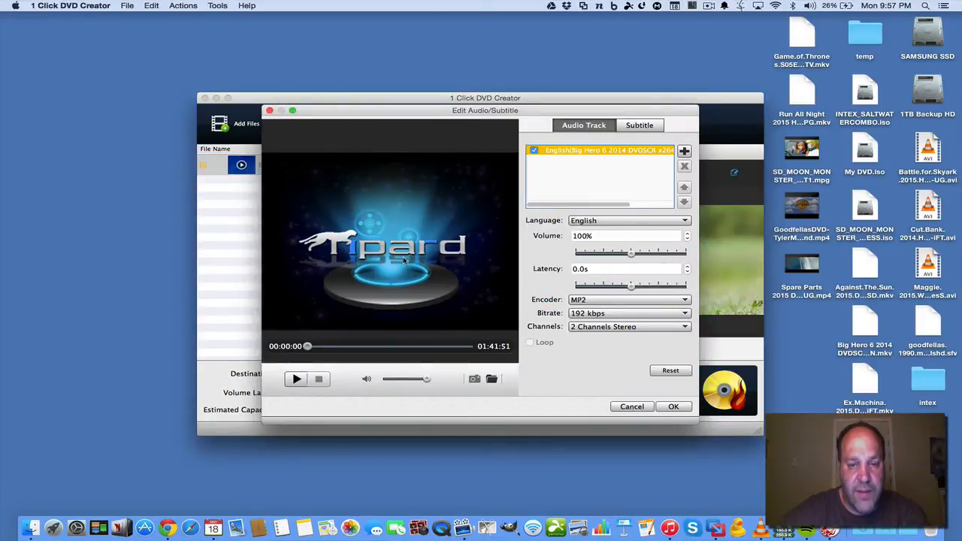
pyautogui.click(627, 220)
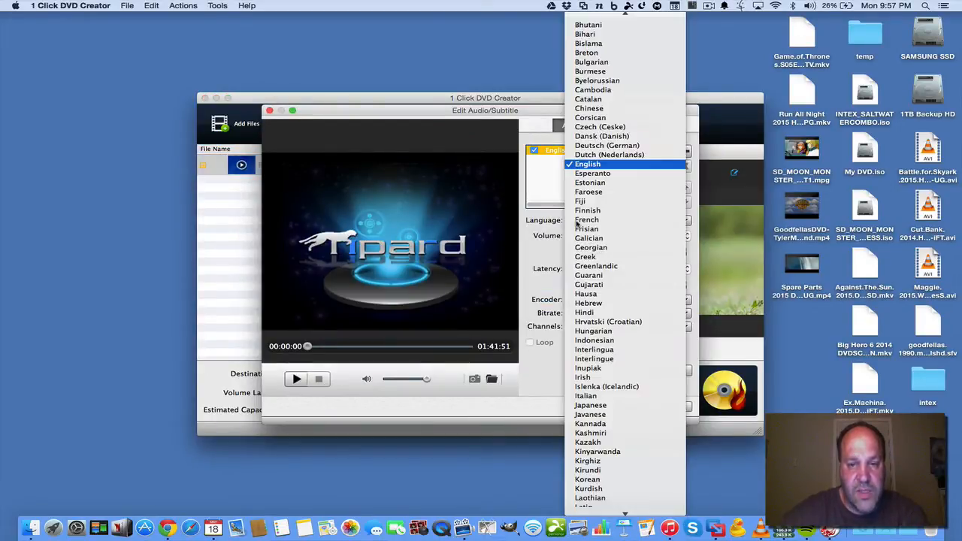
pyautogui.click(588, 164)
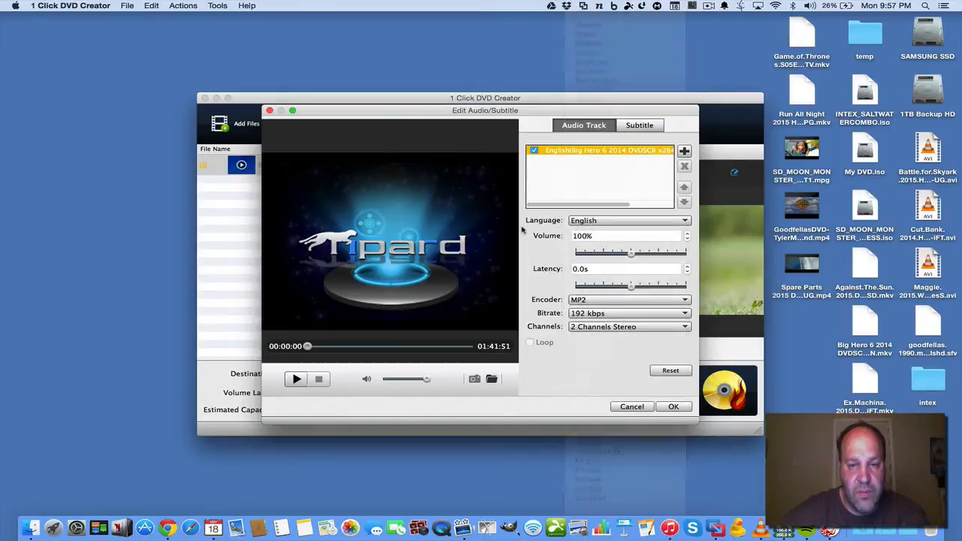
pyautogui.moveTo(527, 317)
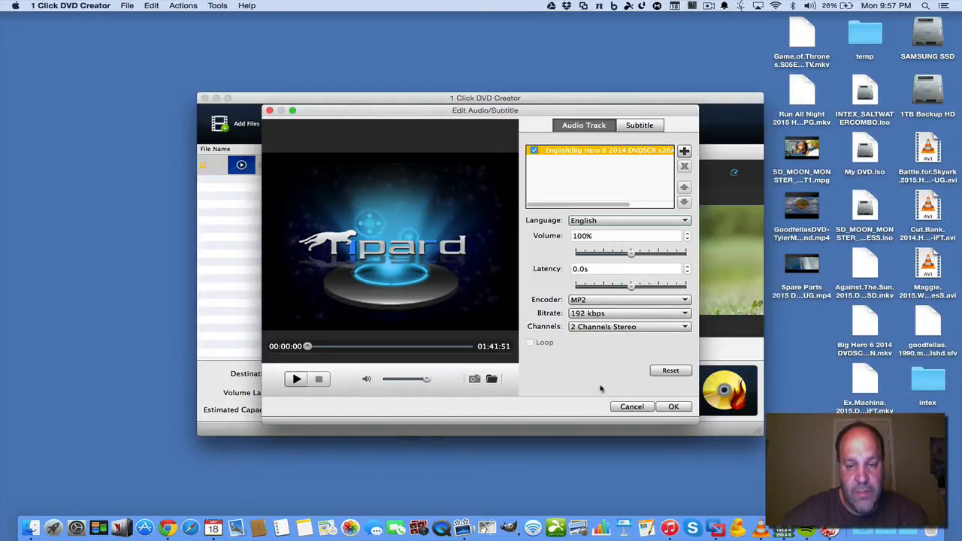
pyautogui.moveTo(556, 312)
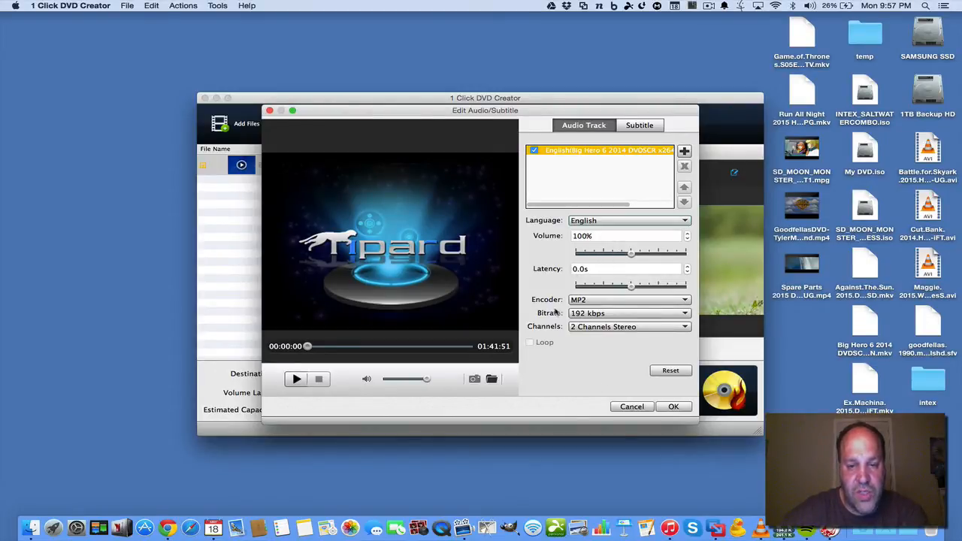
pyautogui.moveTo(291, 131)
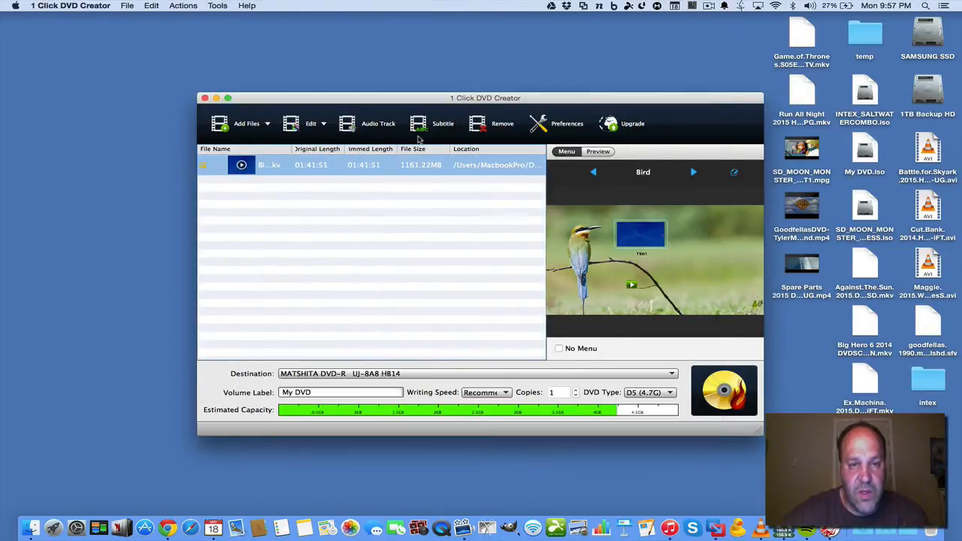
pyautogui.click(442, 123)
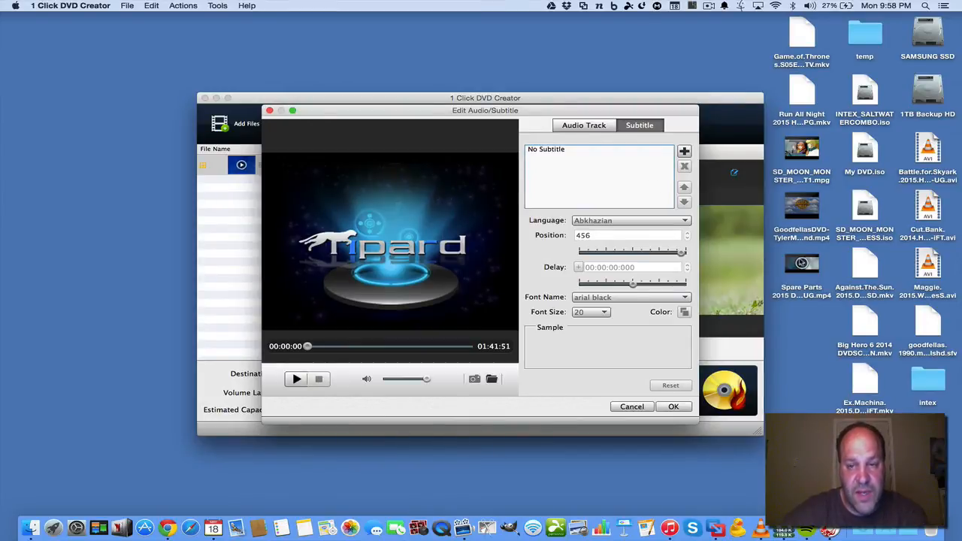
pyautogui.moveTo(664, 57)
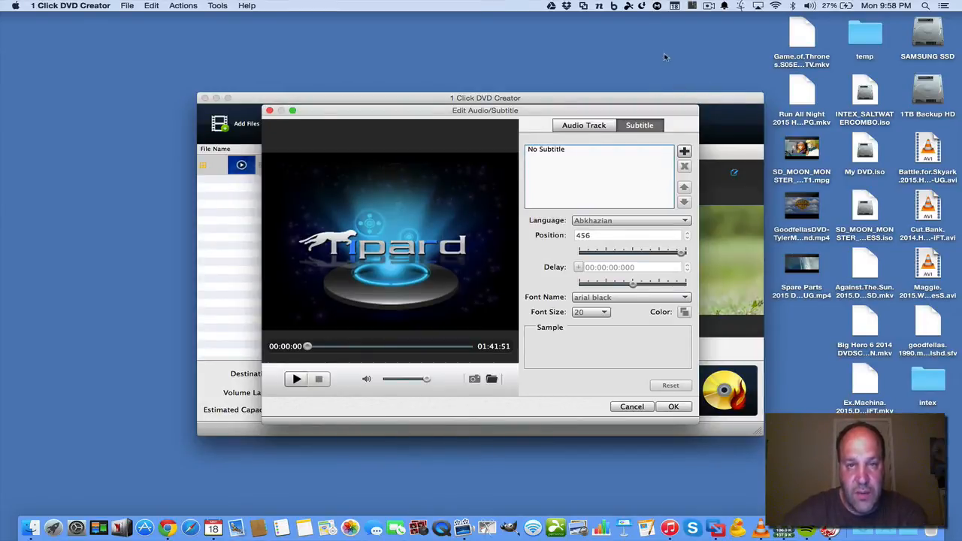
pyautogui.moveTo(731, 77)
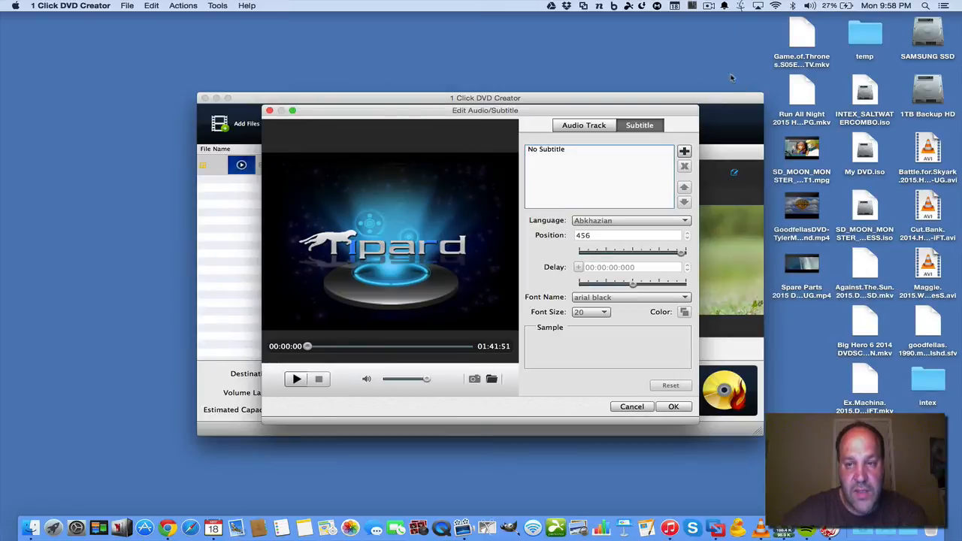
pyautogui.moveTo(650, 66)
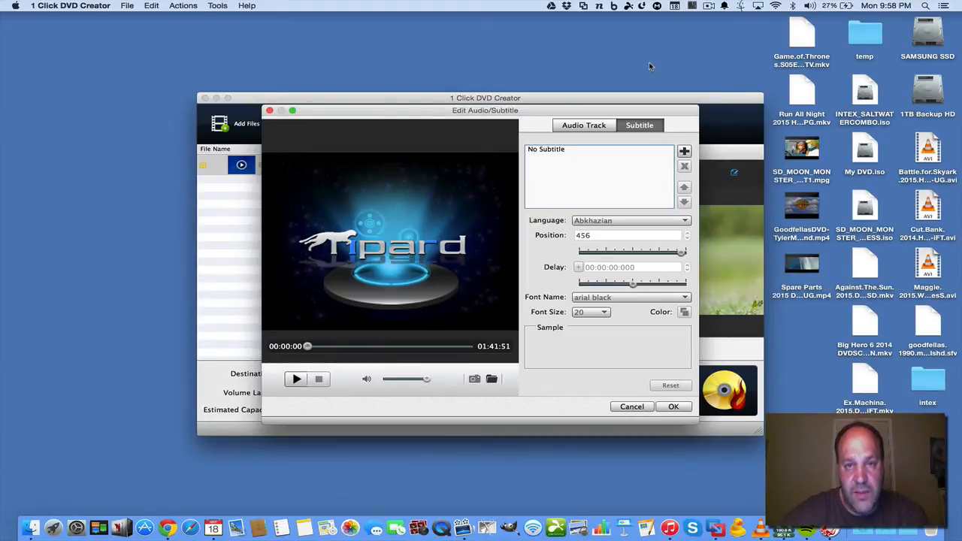
pyautogui.moveTo(663, 161)
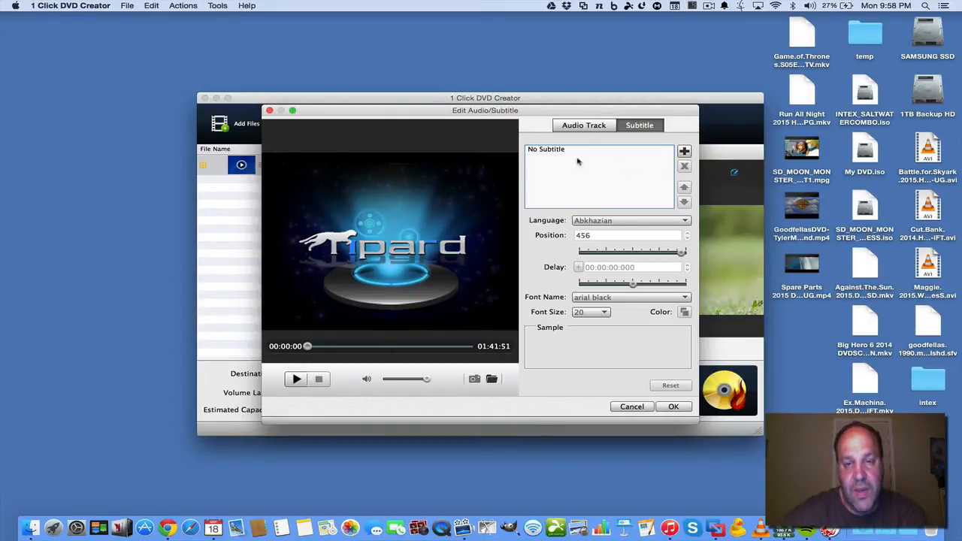
pyautogui.moveTo(586, 180)
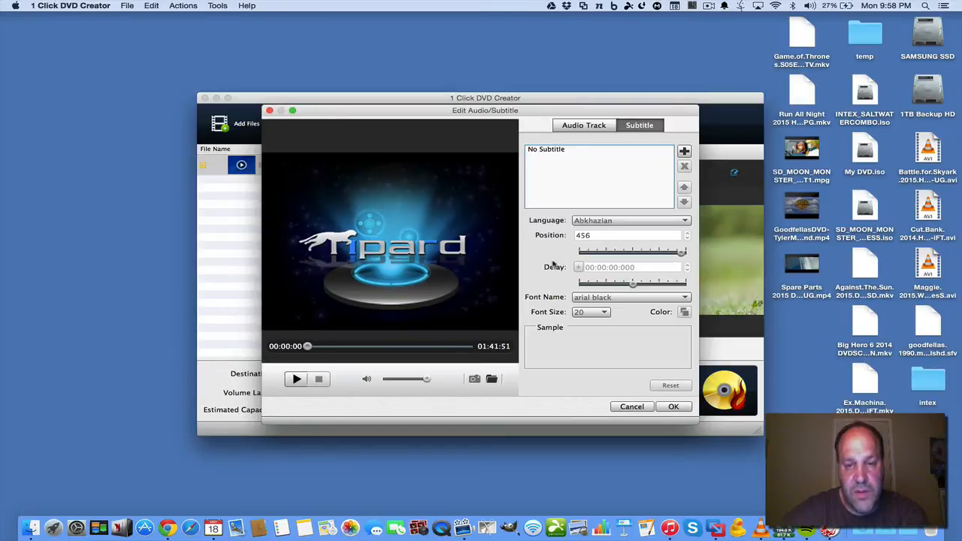
pyautogui.moveTo(615, 305)
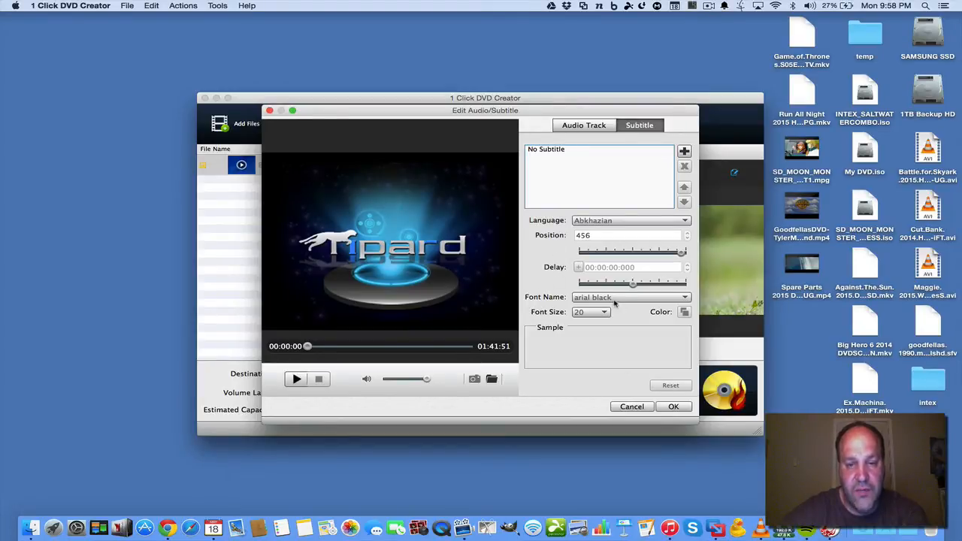
pyautogui.moveTo(462, 281)
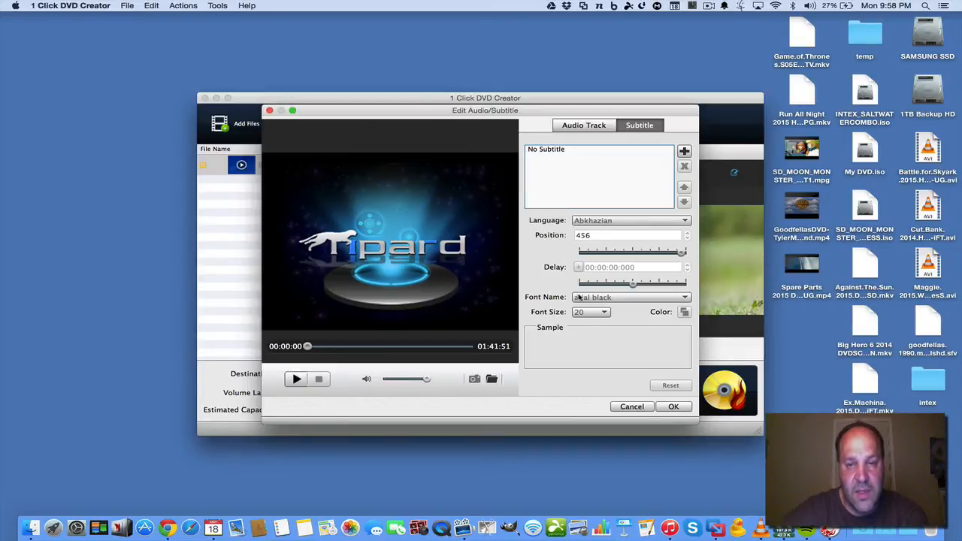
pyautogui.click(631, 406)
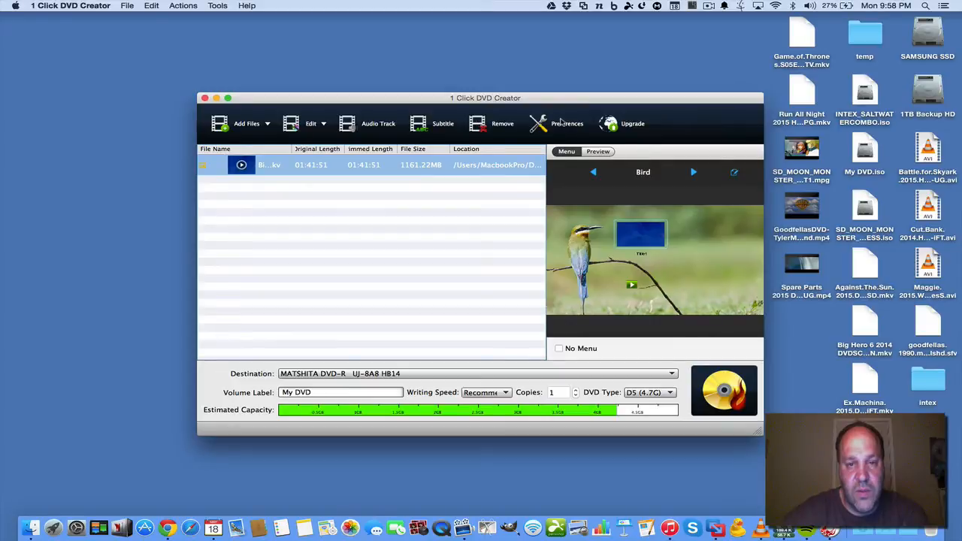
# - Keep the output preferences at NTSC video format and 16:9 aspect ratio, then accept them
pyautogui.click(556, 124)
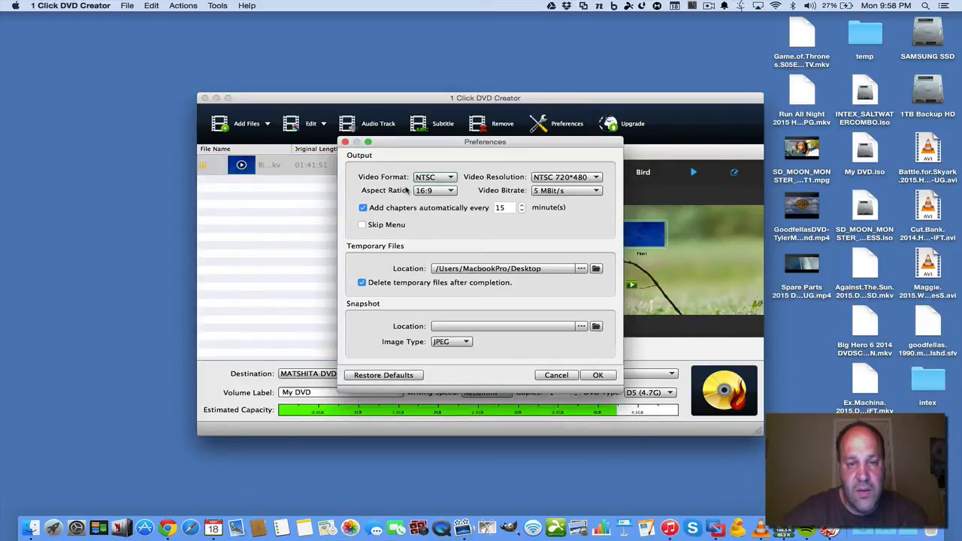
pyautogui.click(435, 177)
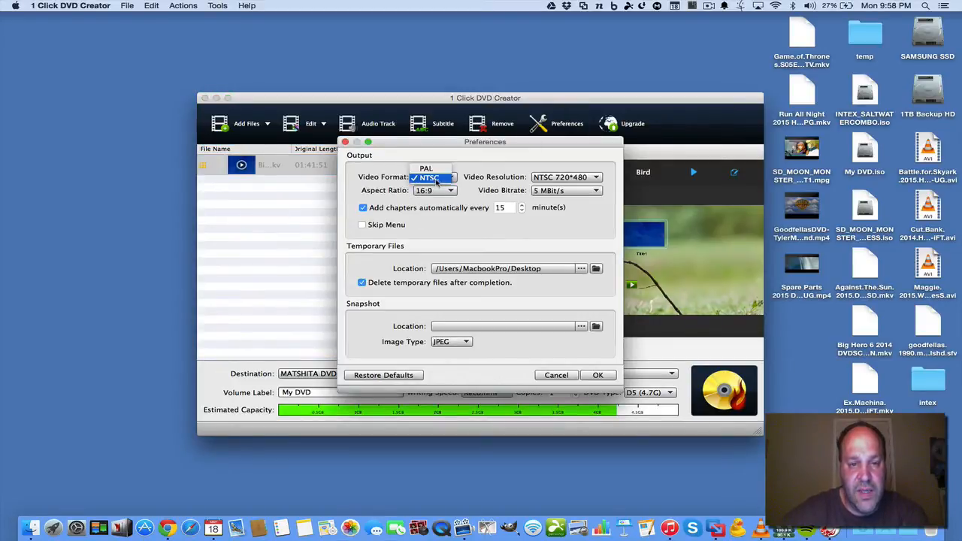
pyautogui.click(426, 177)
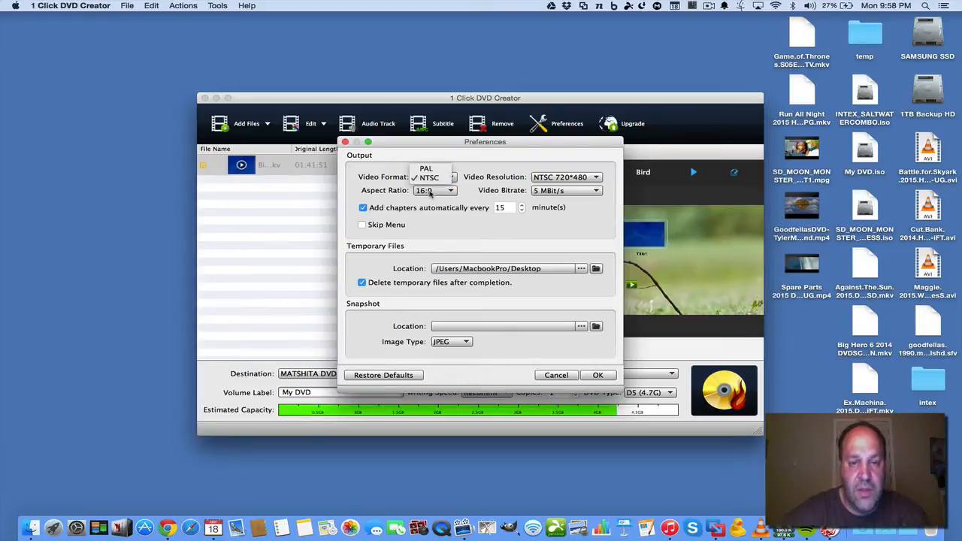
pyautogui.click(450, 190)
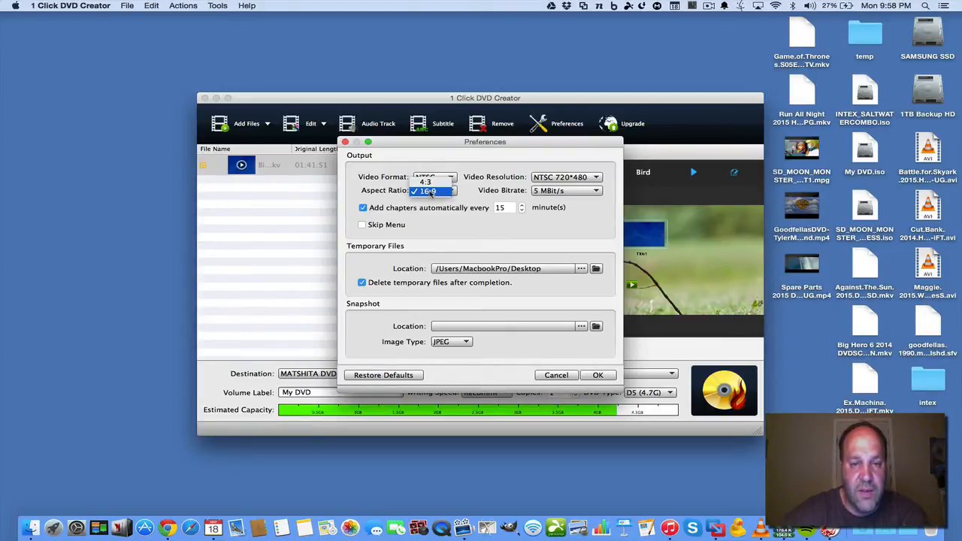
pyautogui.click(428, 192)
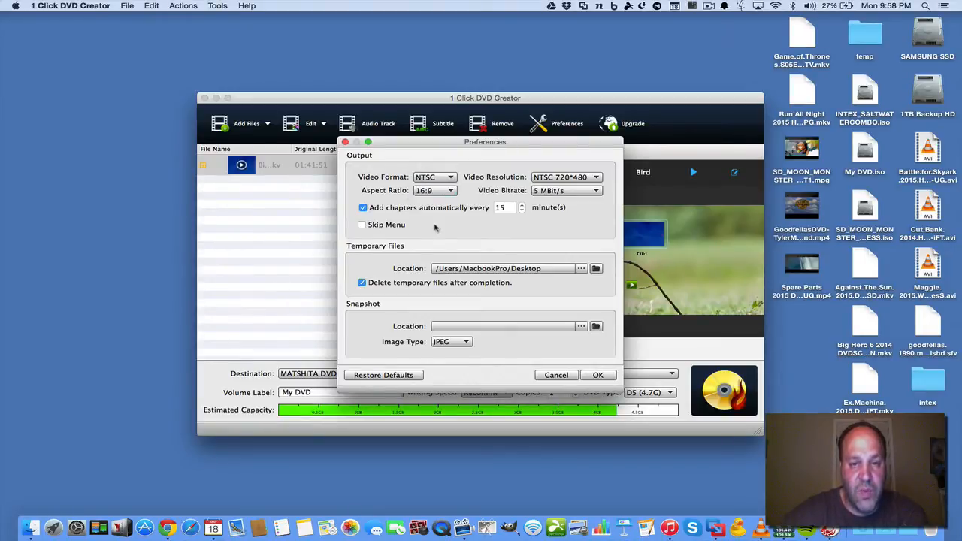
pyautogui.moveTo(521, 231)
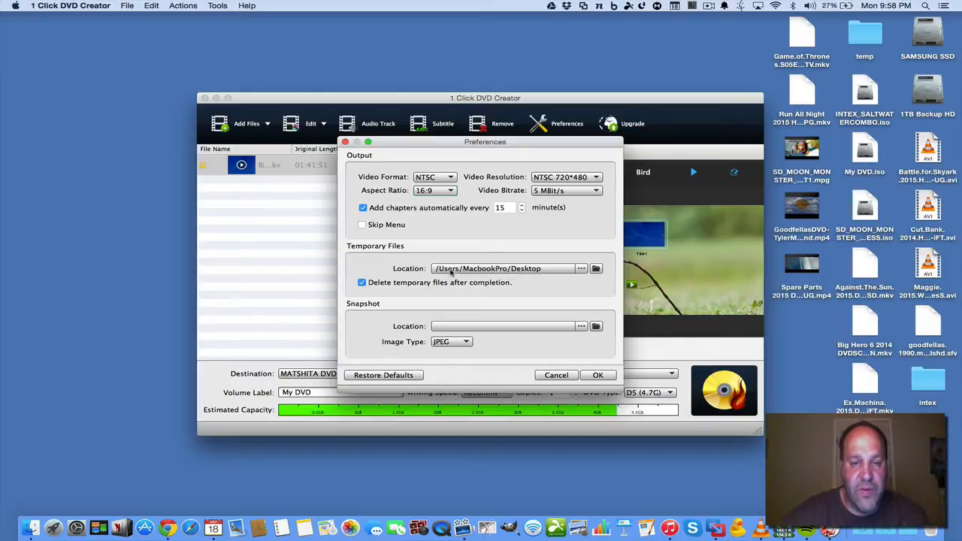
pyautogui.moveTo(475, 333)
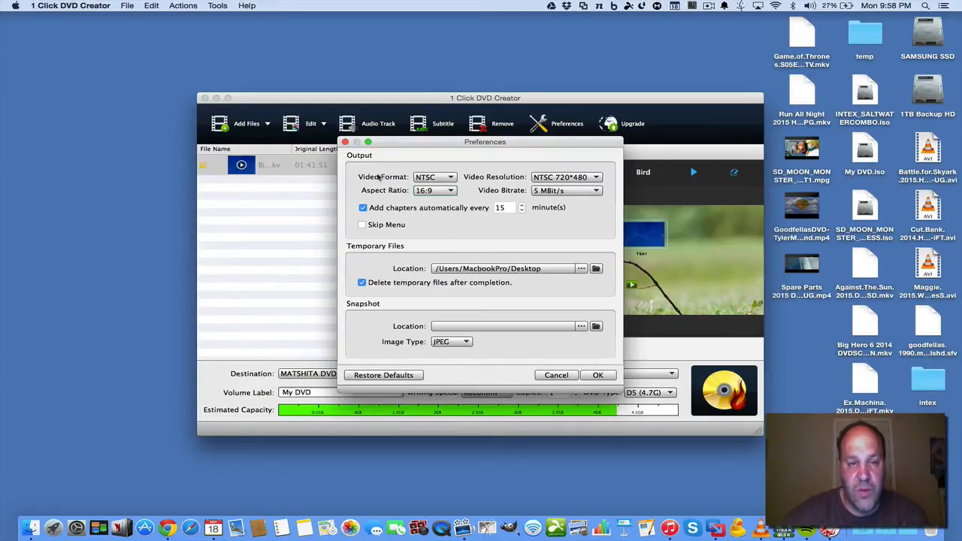
pyautogui.click(598, 375)
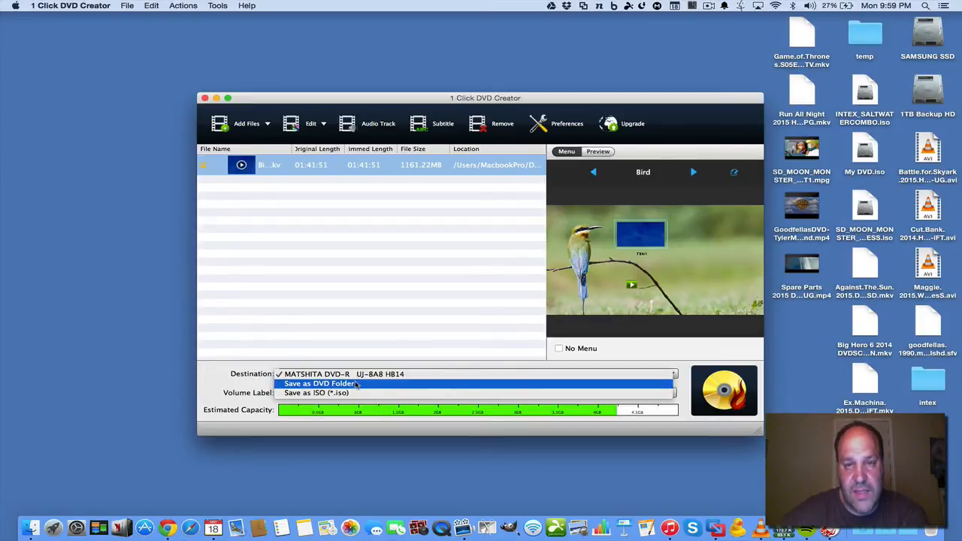
pyautogui.moveTo(316, 392)
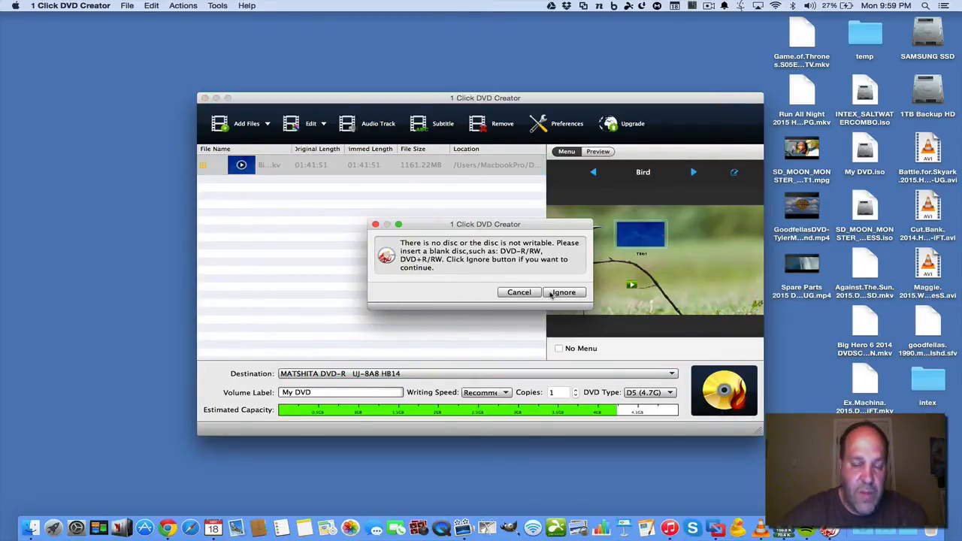
# - Dismiss the missing-disc warning and cancel all DVD creation tasks in progress
pyautogui.click(563, 291)
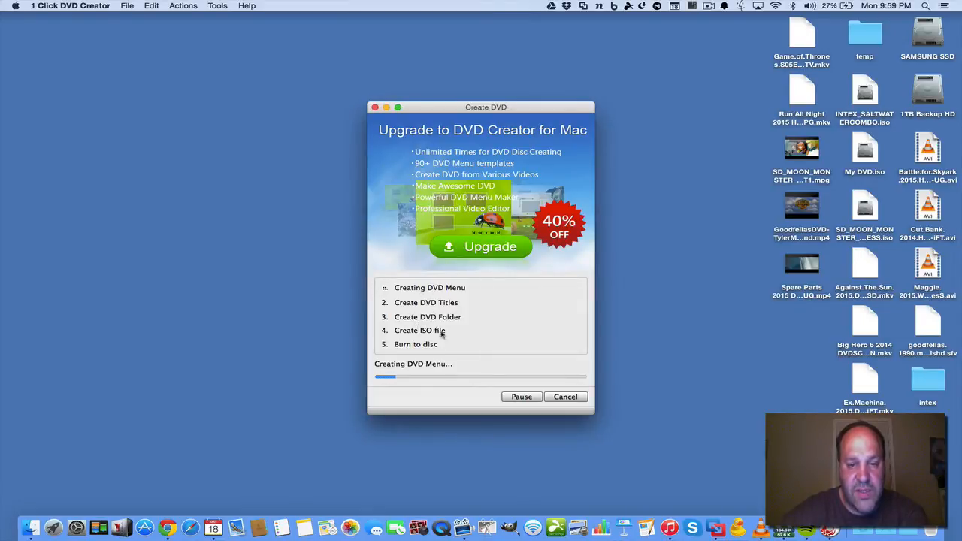
pyautogui.click(565, 397)
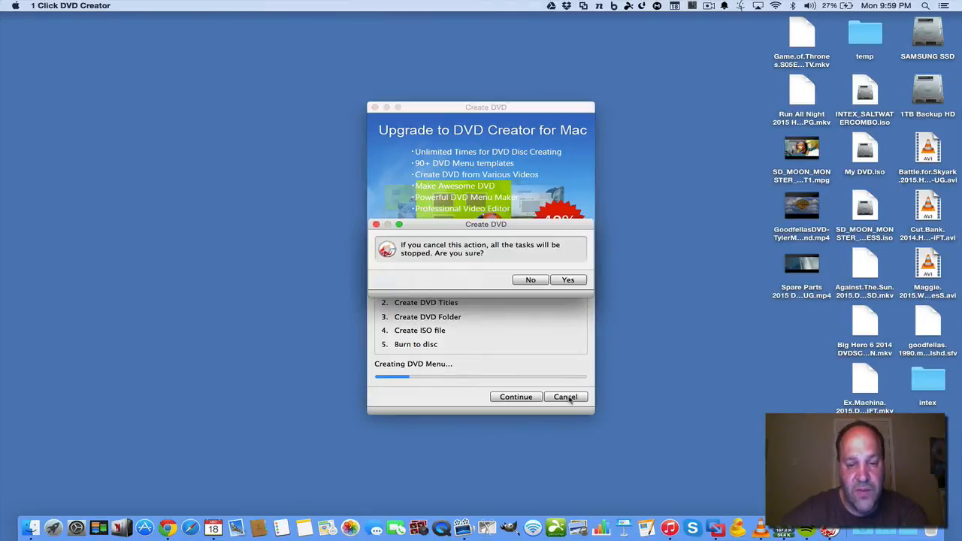
pyautogui.click(568, 280)
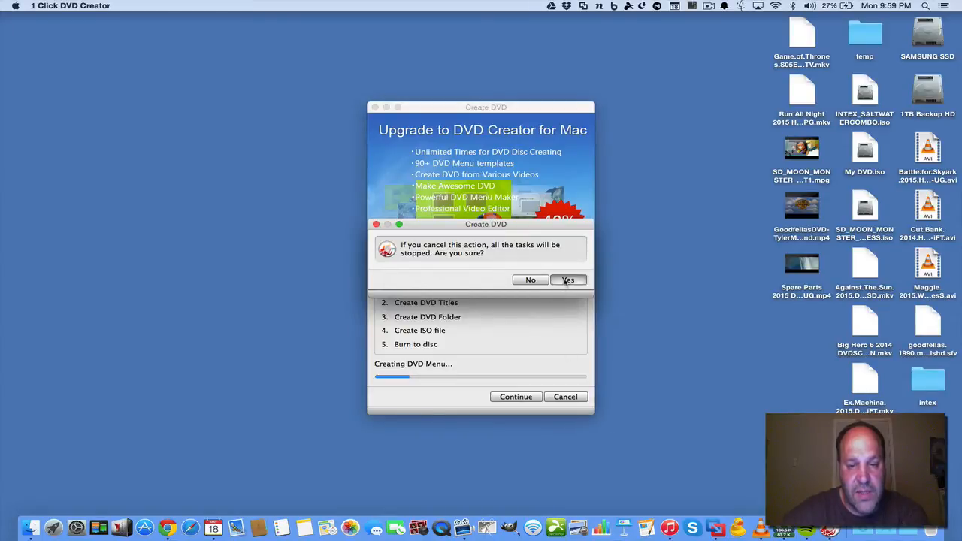
pyautogui.click(568, 280)
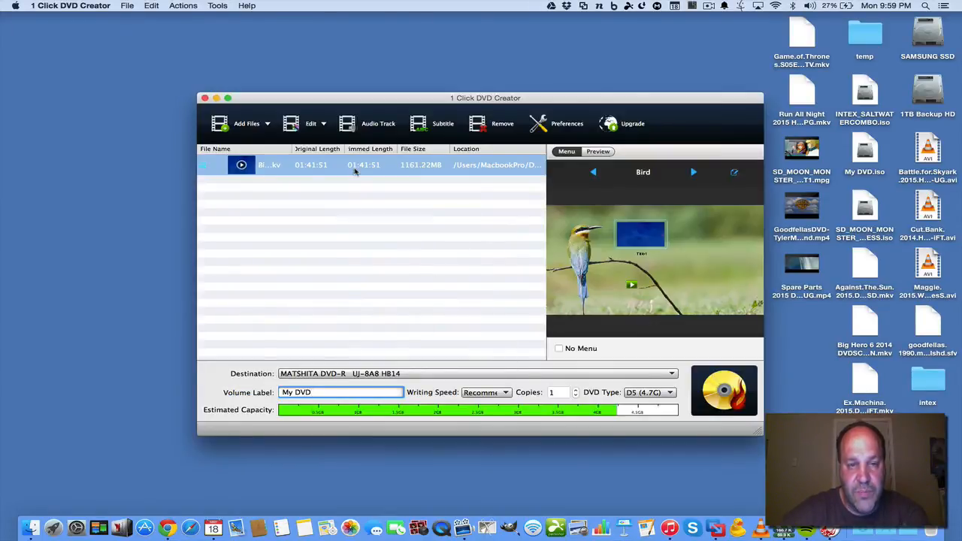
# - Quit the DVD creator despite the pending burning tasks
pyautogui.click(204, 98)
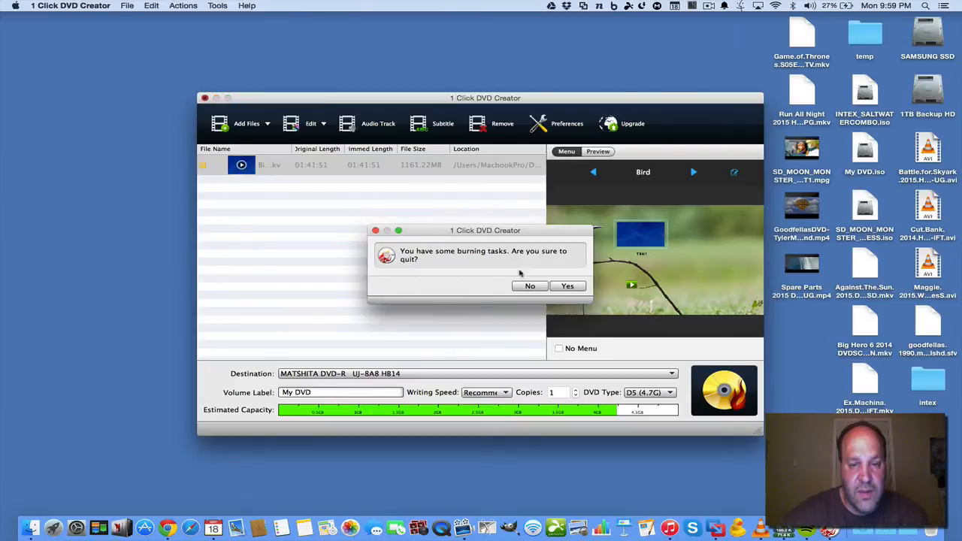
pyautogui.click(567, 285)
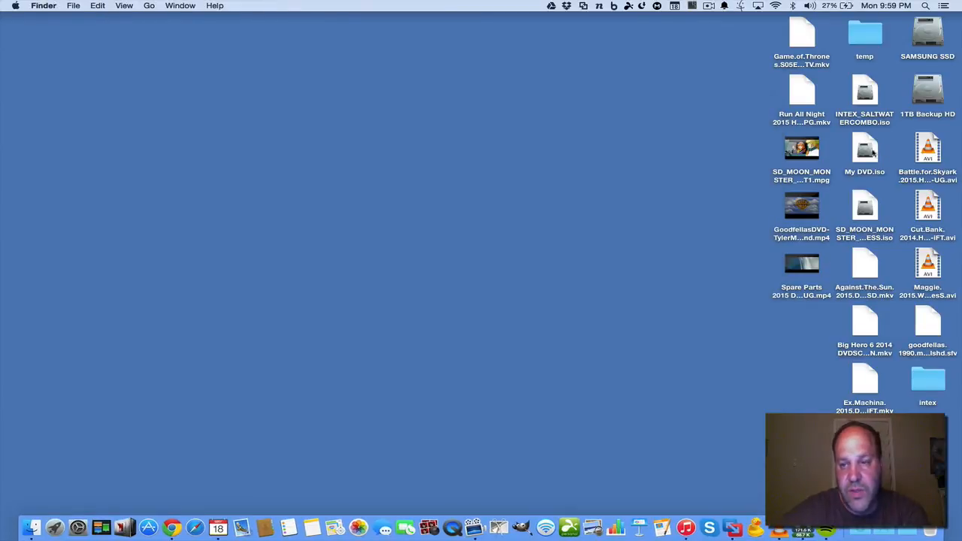
pyautogui.click(864, 154)
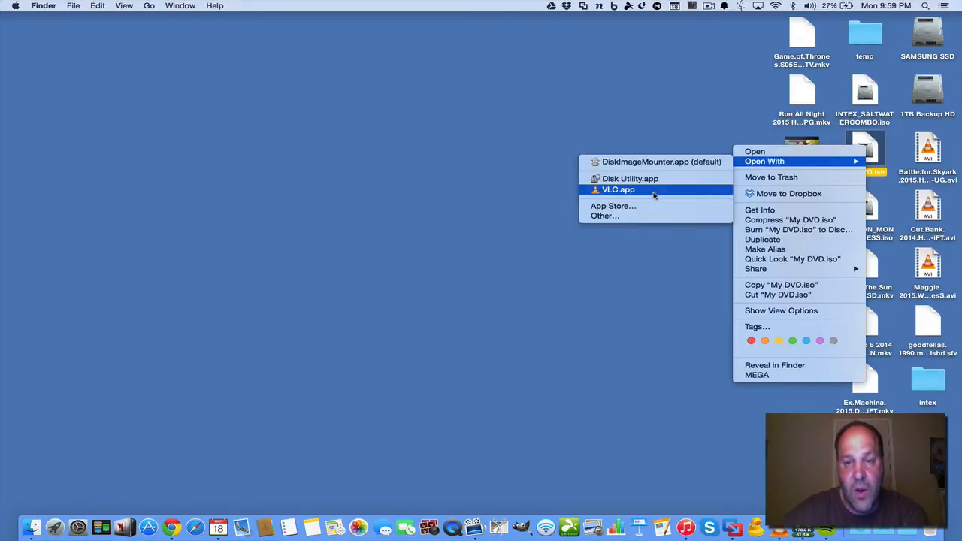
pyautogui.moveTo(641, 189)
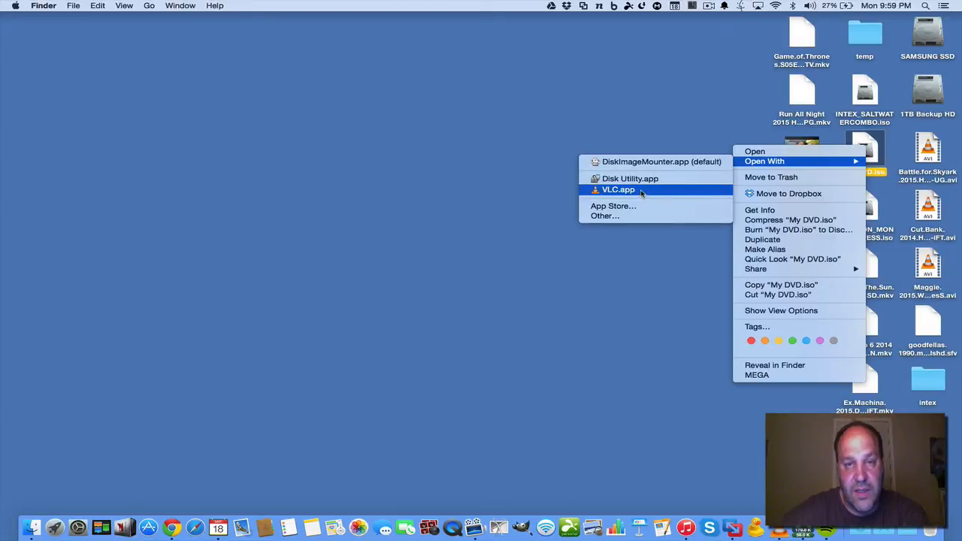
pyautogui.click(619, 189)
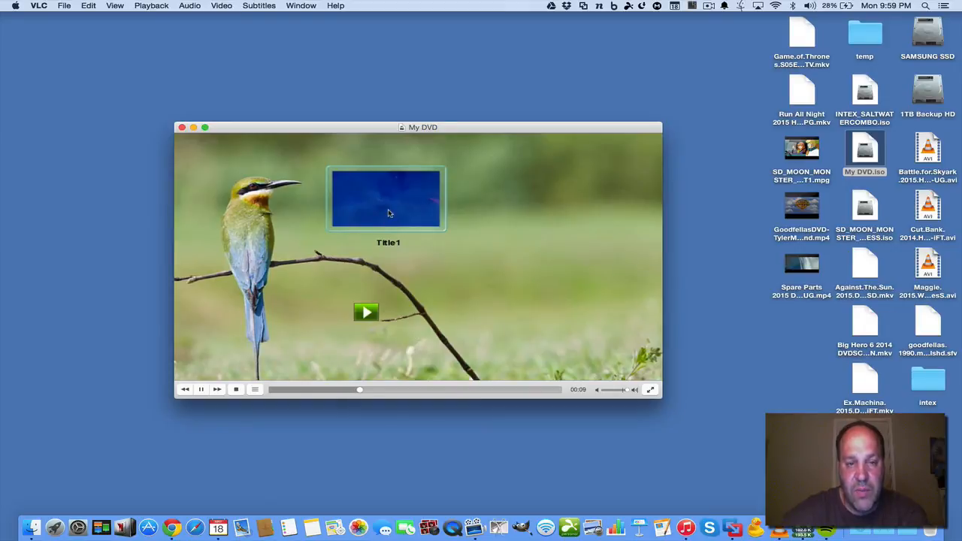
pyautogui.click(366, 312)
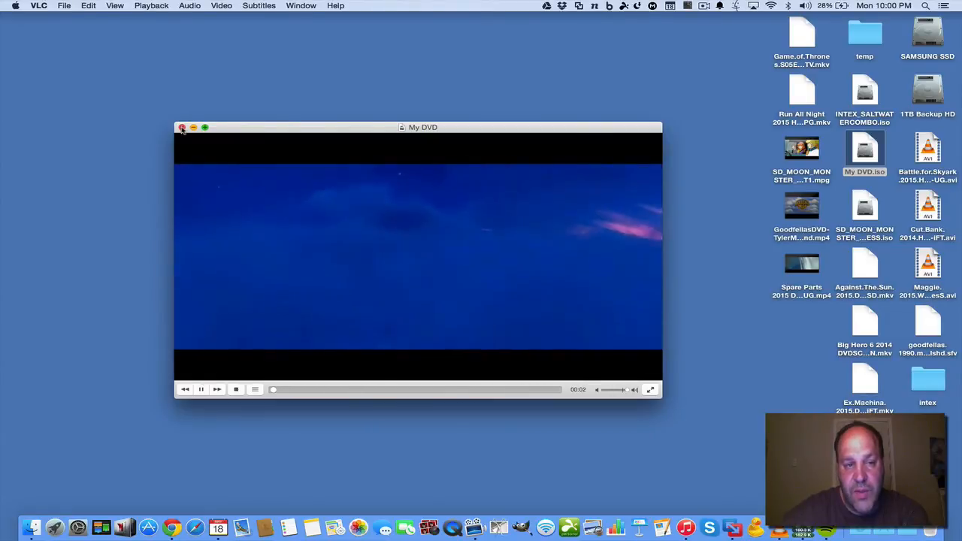
pyautogui.click(182, 127)
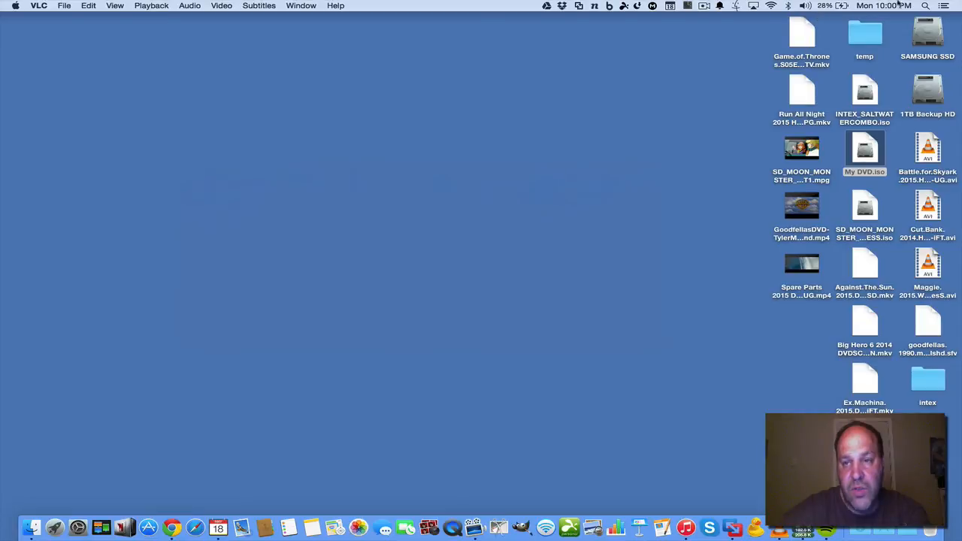
# - Launch Disk Utility from Spotlight and load My DVD.iso into its disk list
pyautogui.write('utility')
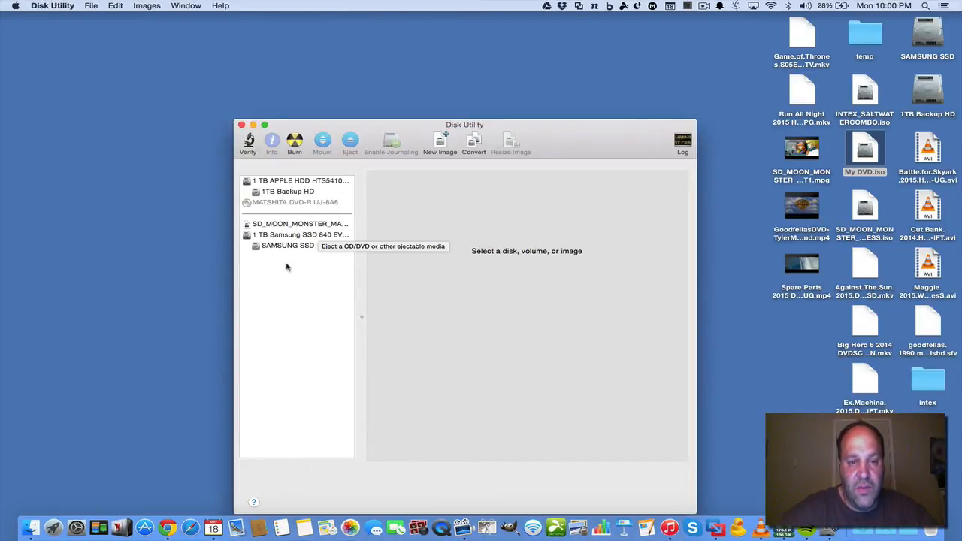
pyautogui.click(288, 245)
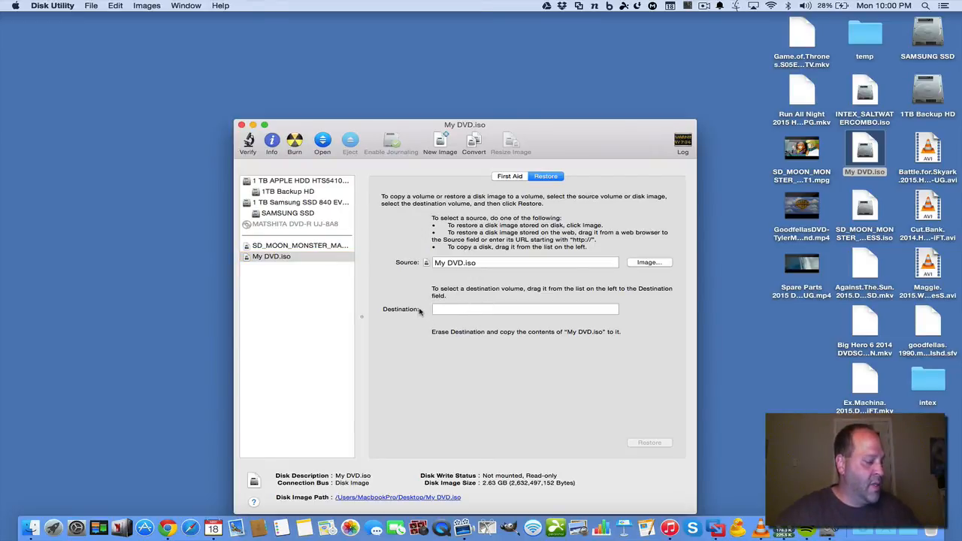
pyautogui.moveTo(414, 305)
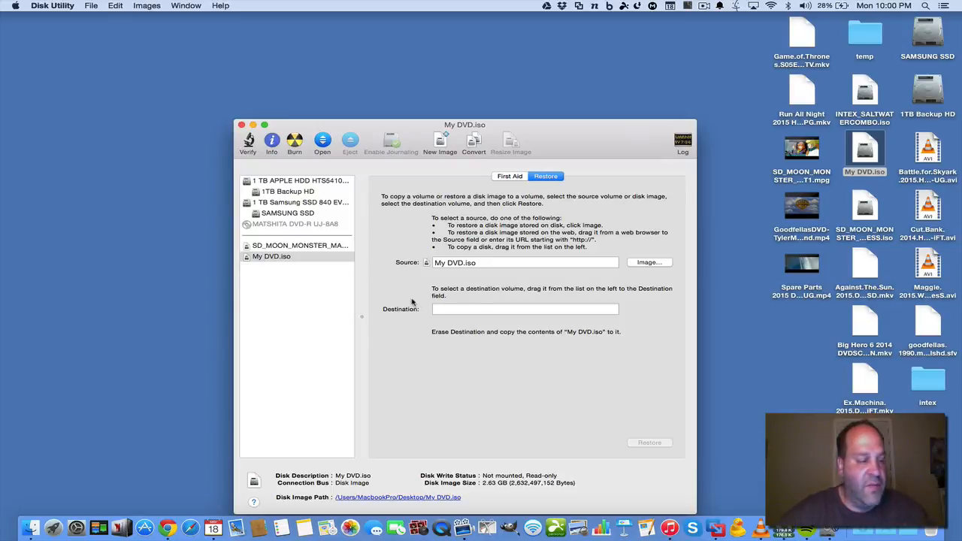
pyautogui.moveTo(423, 229)
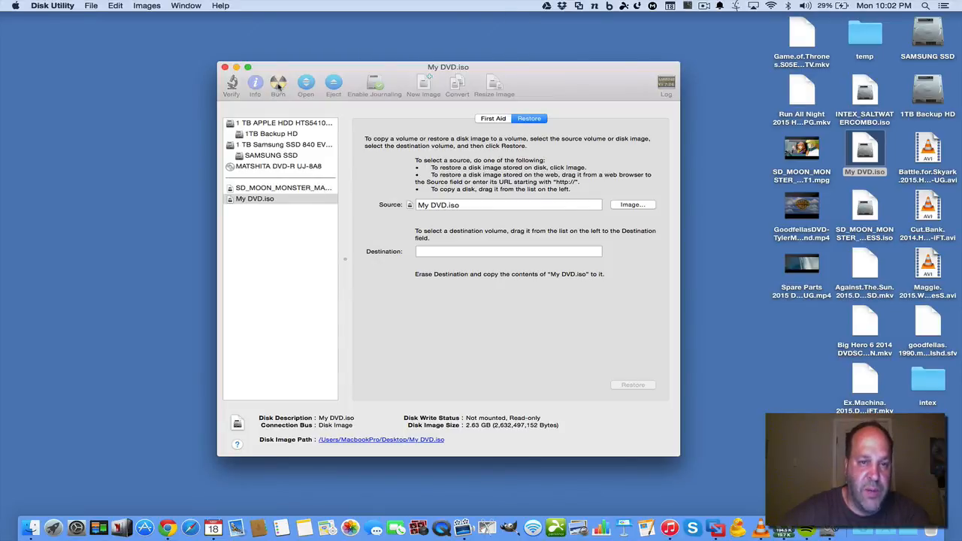
# - Start burning My DVD.iso onto the DVD-R from Disk Utility
pyautogui.click(278, 83)
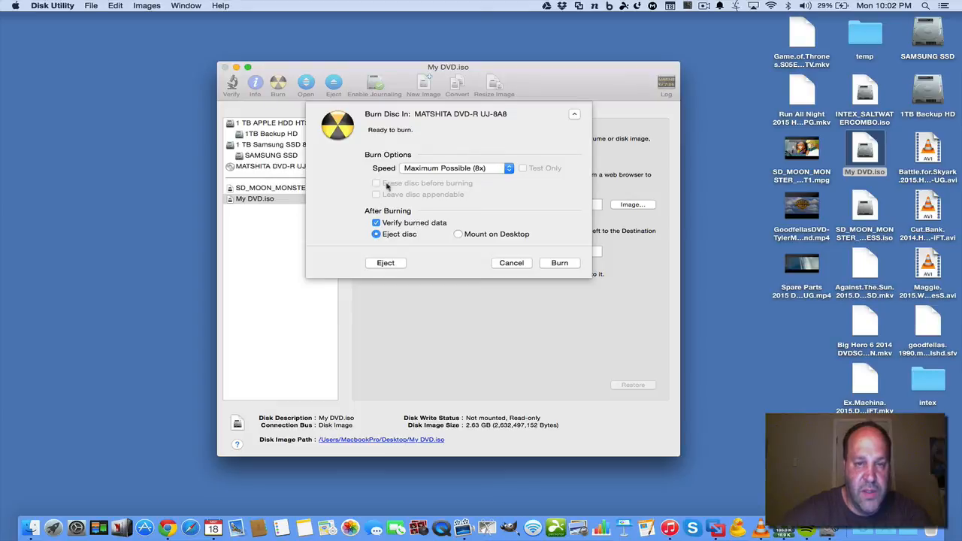
pyautogui.click(560, 263)
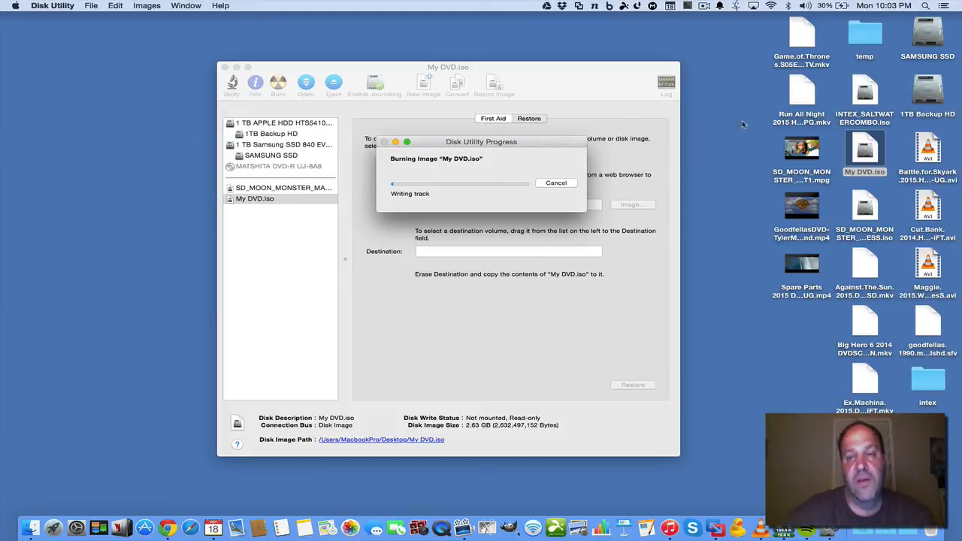
# - Reopen My DVD.iso in VLC to preview its bird disc menu
pyautogui.rightClick(864, 151)
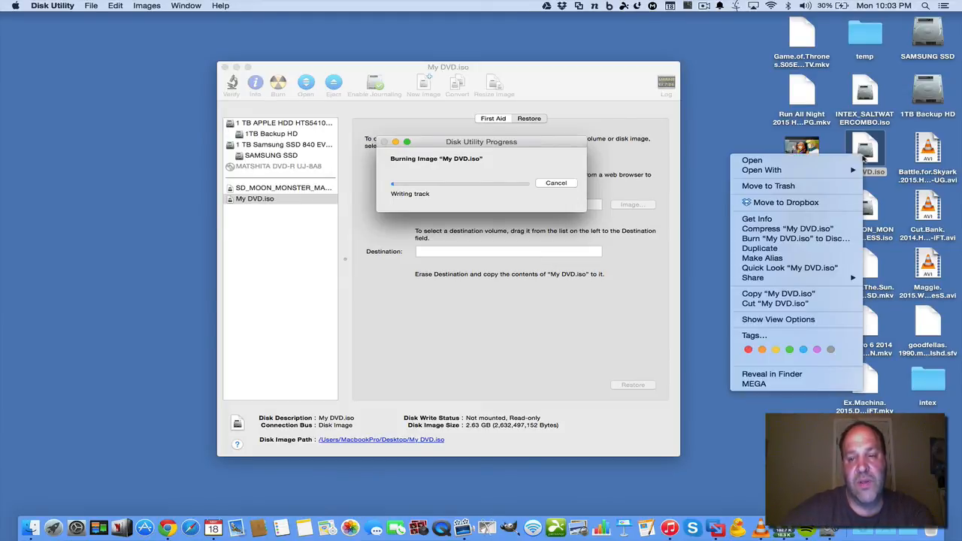
pyautogui.click(761, 169)
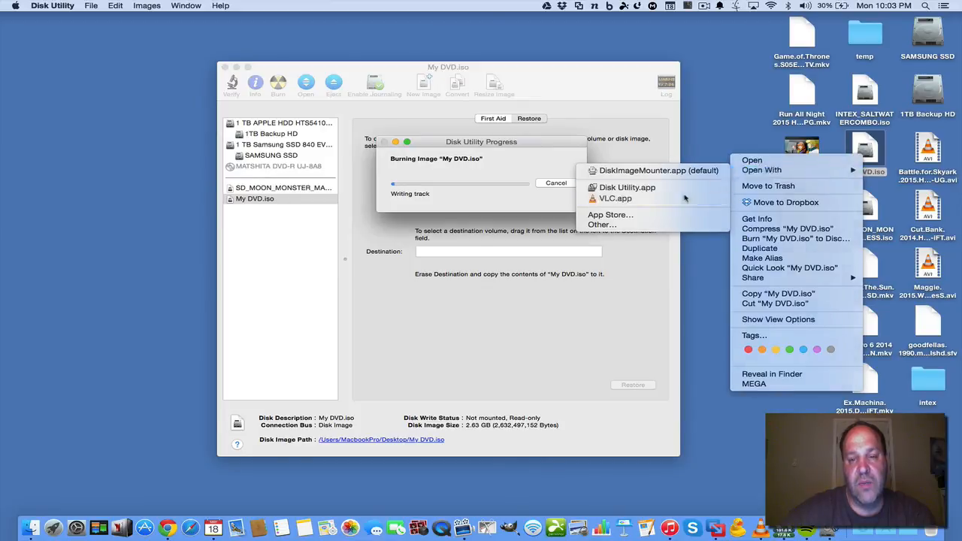
pyautogui.click(615, 198)
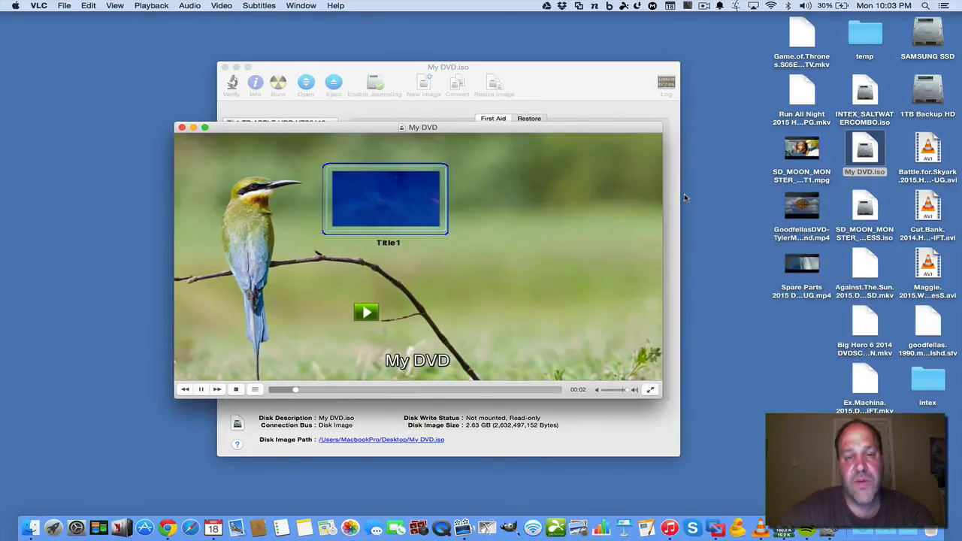